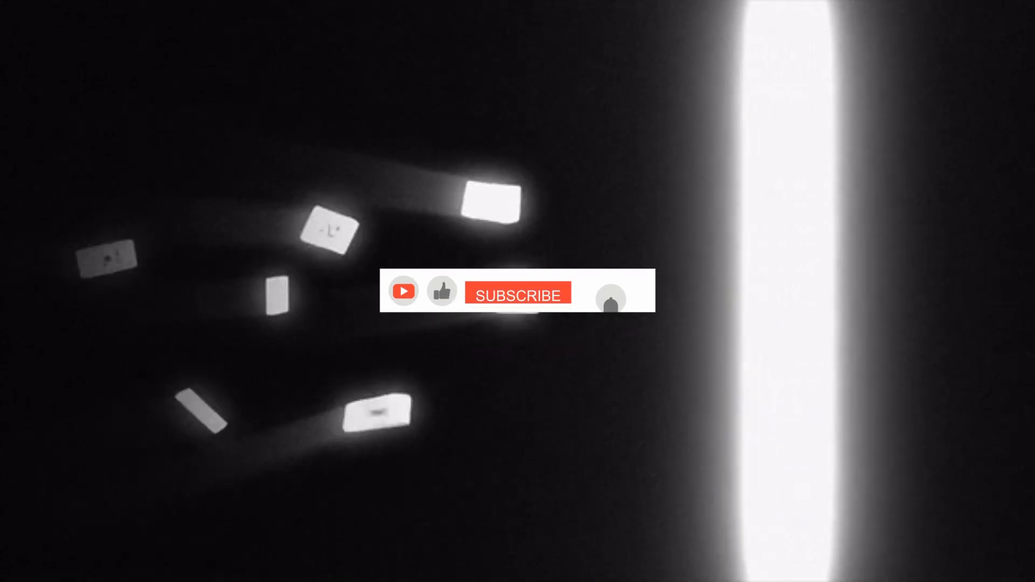
pyautogui.click(518, 291)
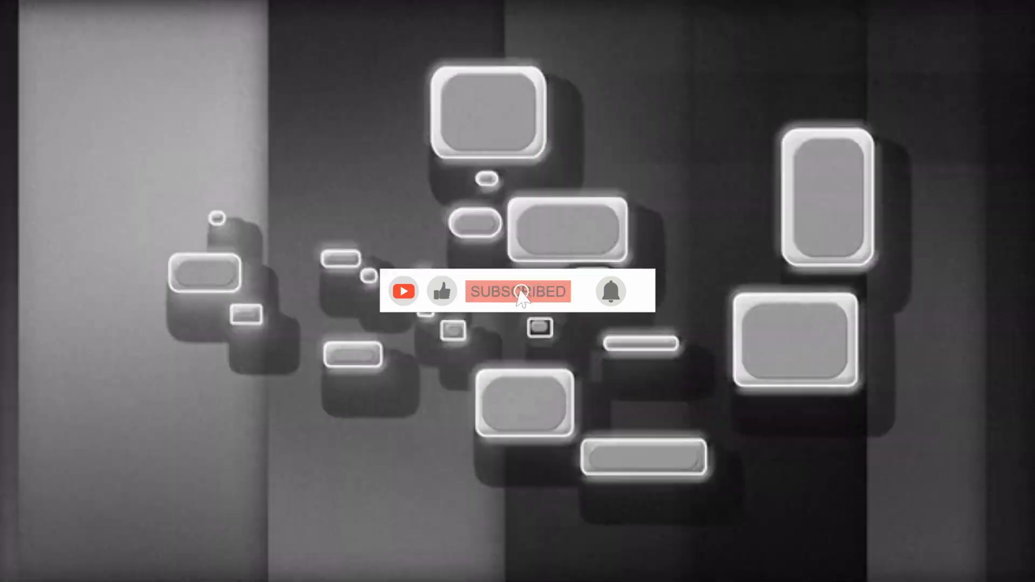